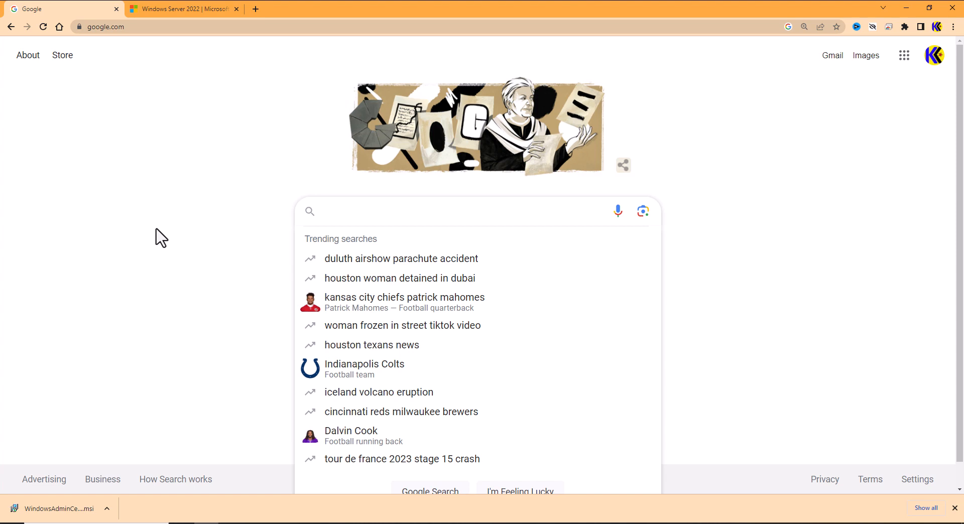
- Enter the partial query 'windows server ev' into the Google search box
click(431, 212)
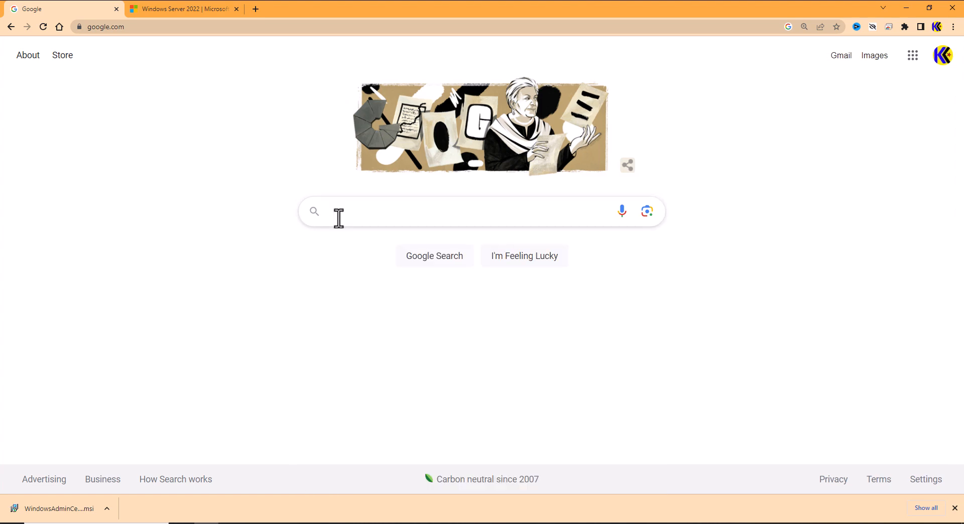
text(window)
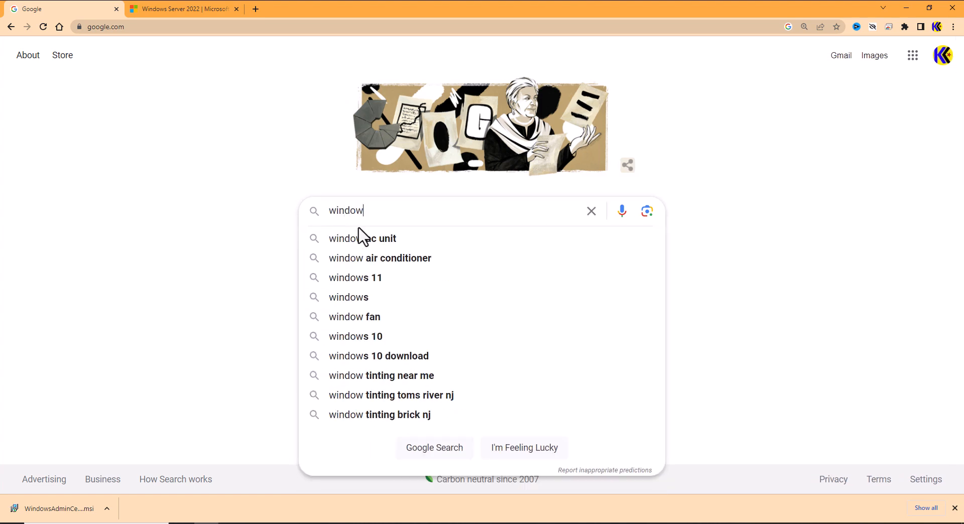
text(s server)
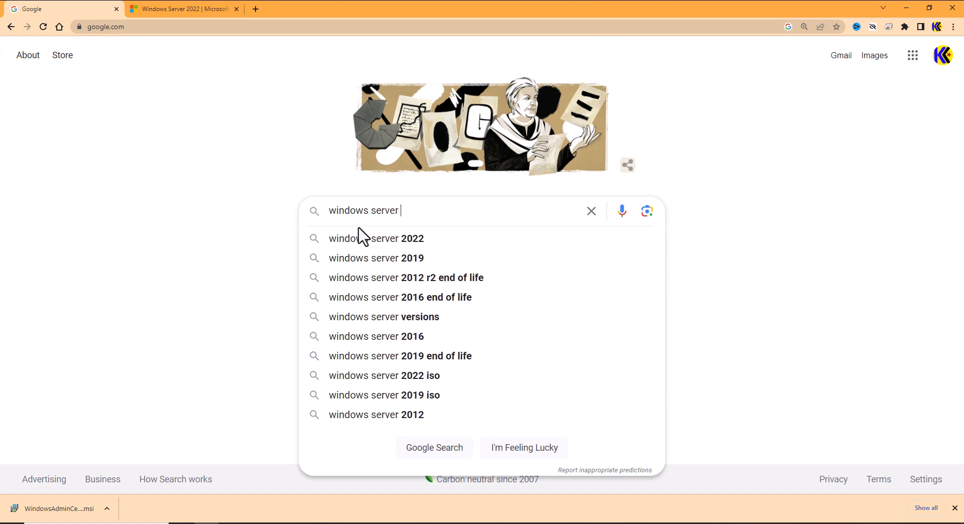
text(ev)
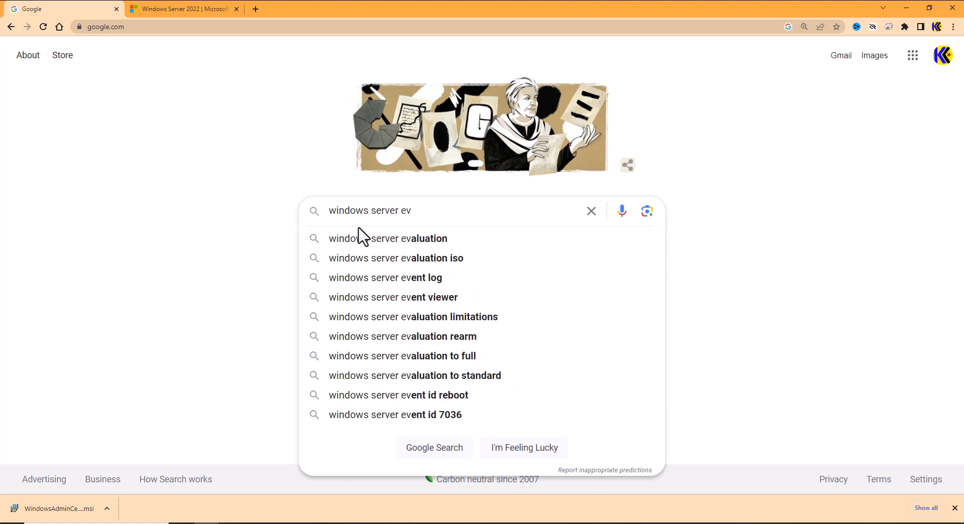
- Search 'windows server evaluation' and go to the Microsoft Evaluation Center result
click(389, 238)
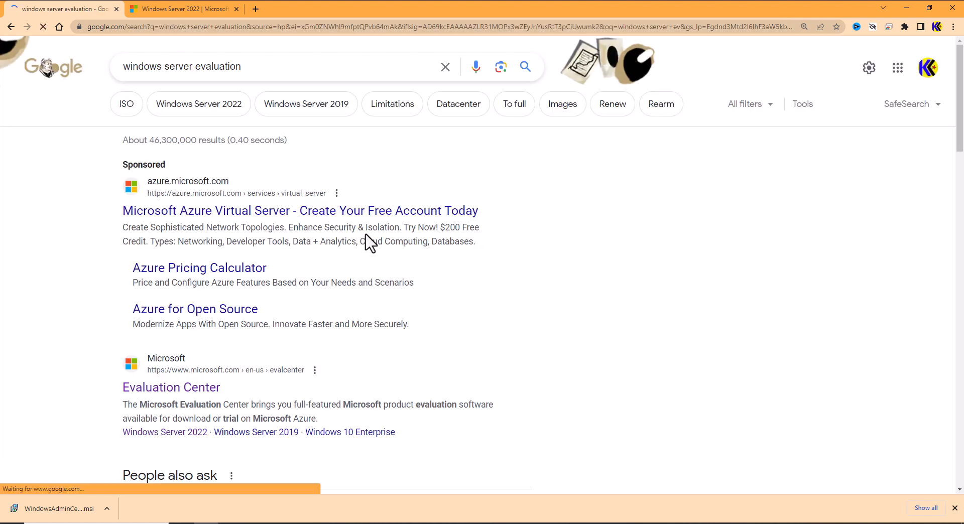
mouse_move(171, 387)
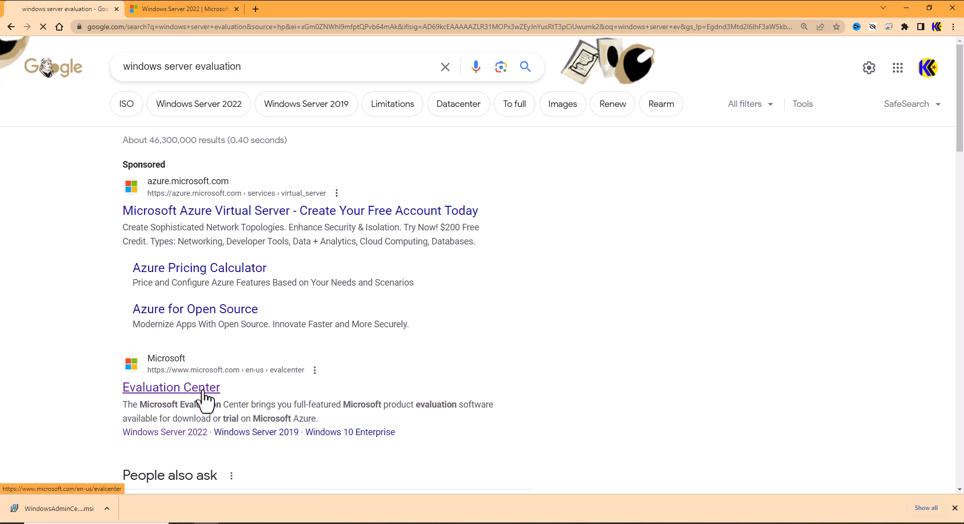
click(171, 387)
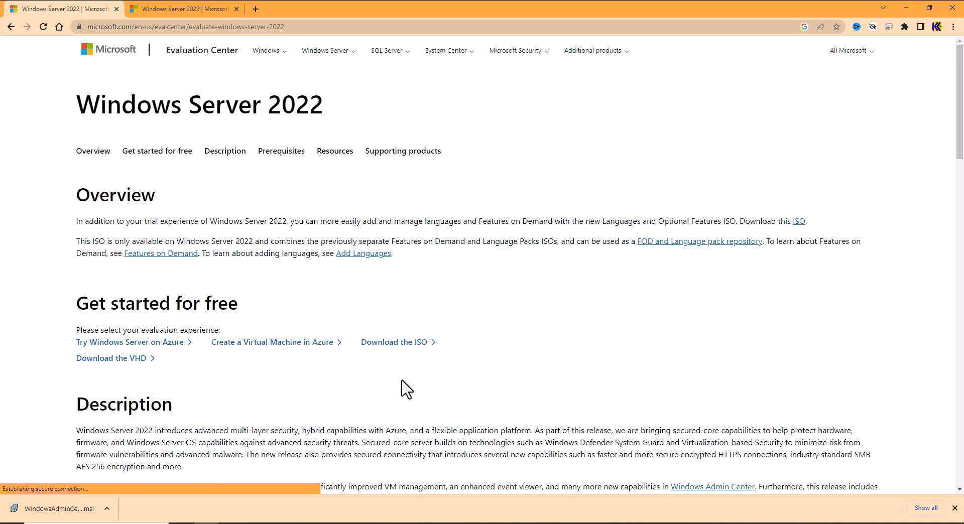
mouse_move(393, 341)
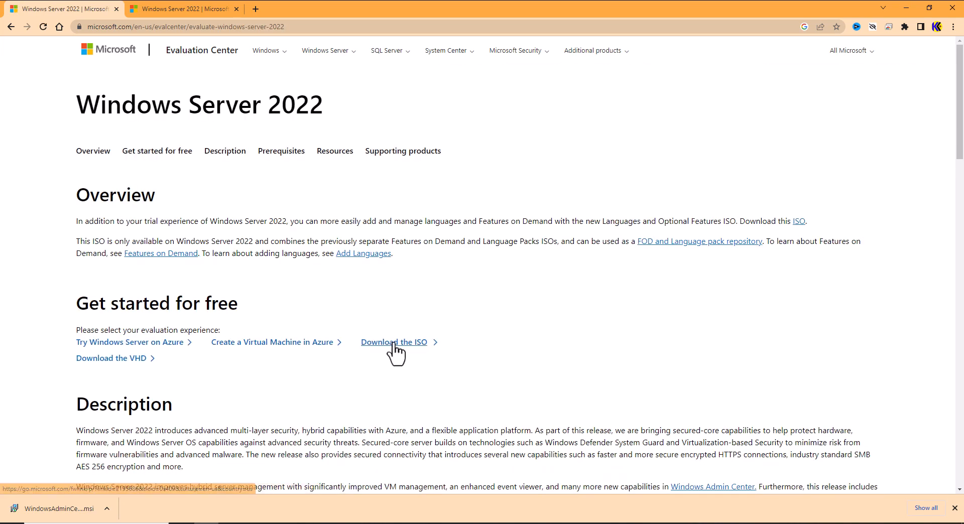
- Choose the English (United States) 64-bit Windows Server 2022 ISO for download
click(394, 342)
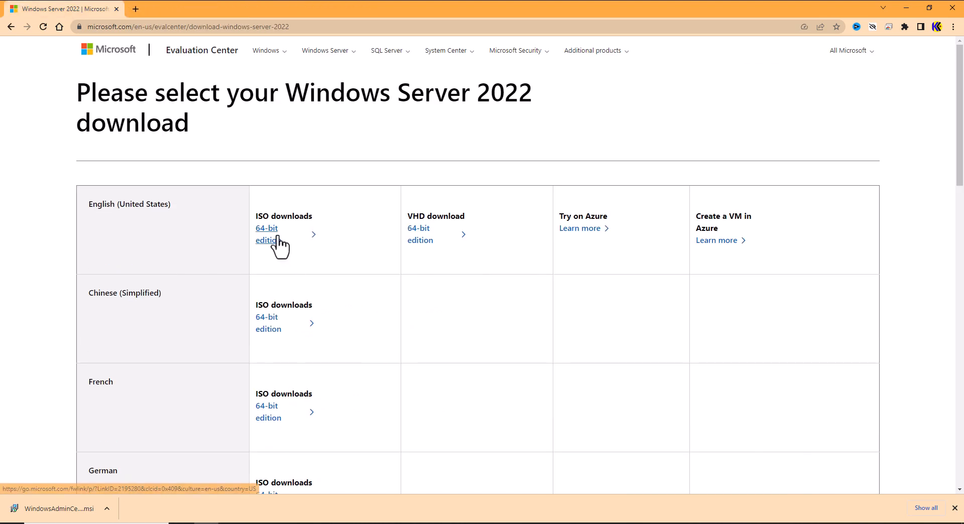
click(266, 228)
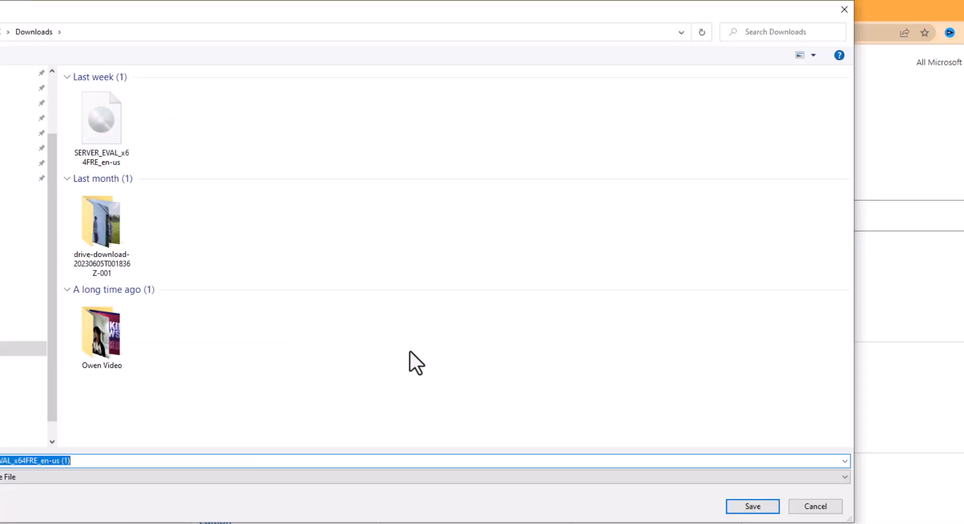
mouse_move(582, 464)
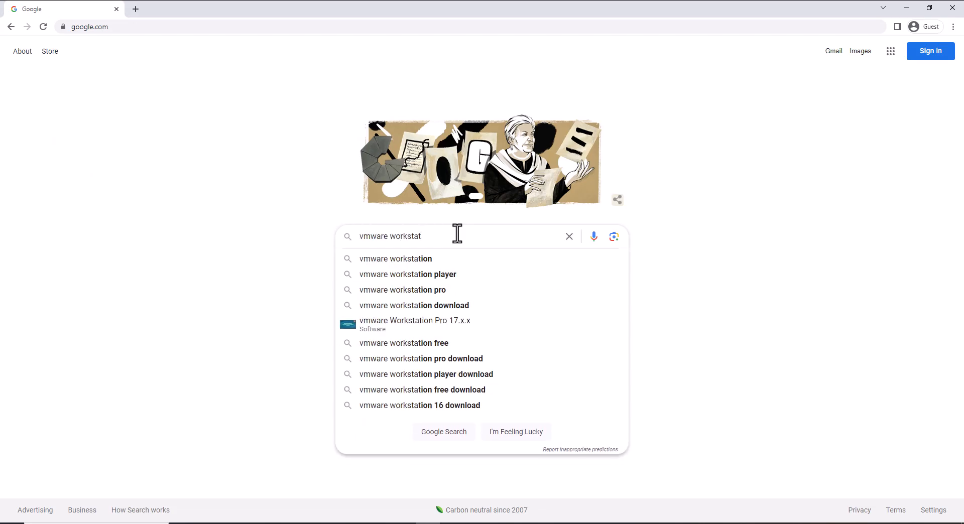
- Download VMware Workstation Player free from vmware.com and run the installer from Downloads
text(ion pla)
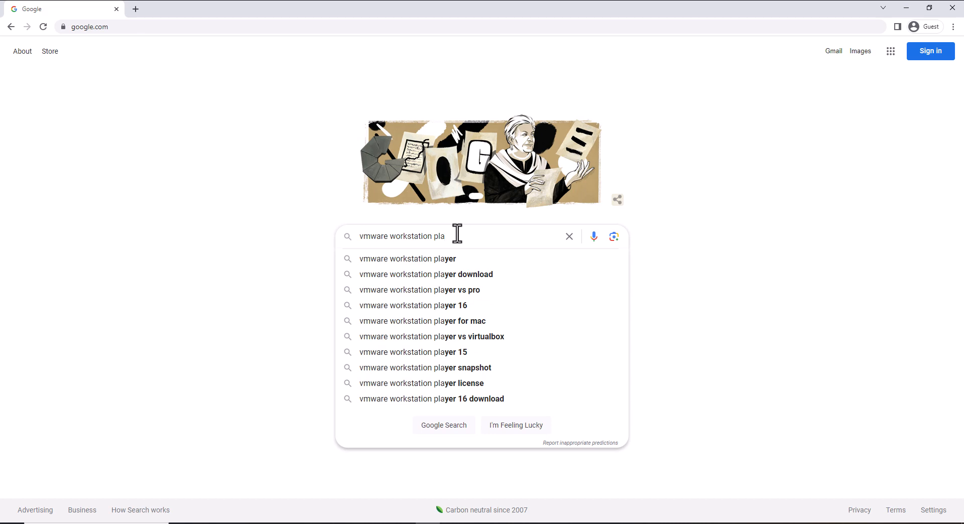
click(407, 258)
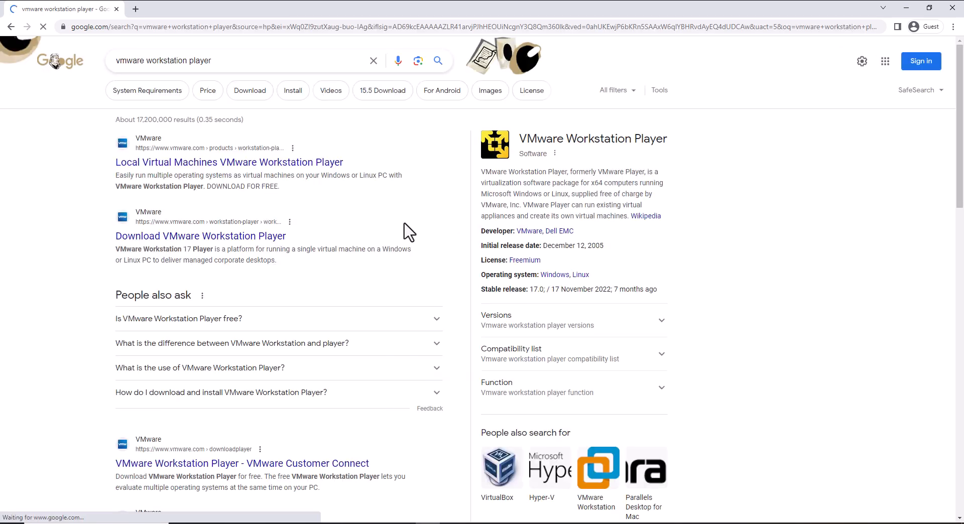
click(229, 162)
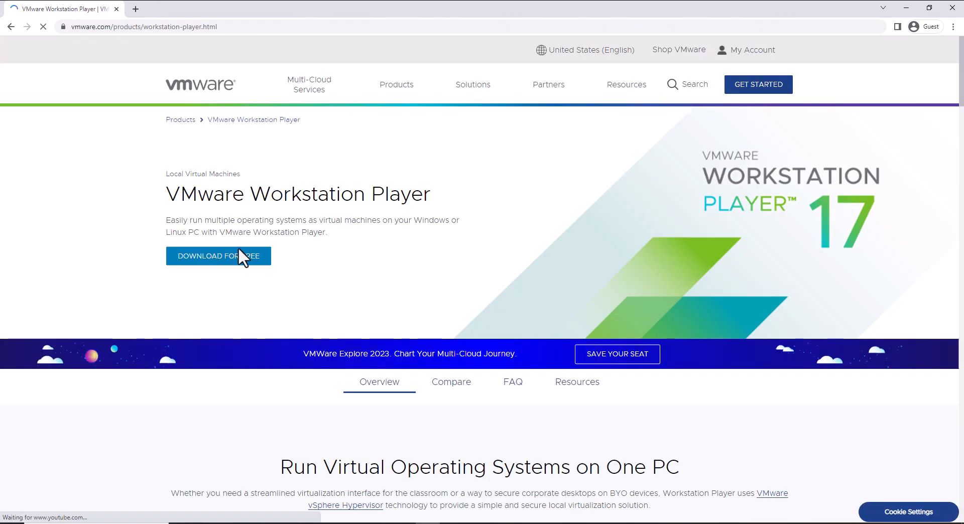
click(218, 256)
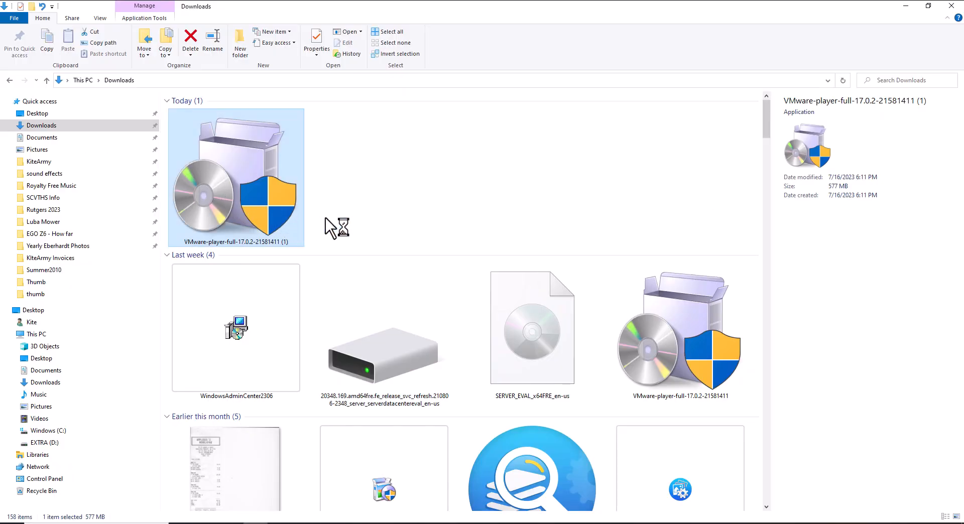
double_click(235, 177)
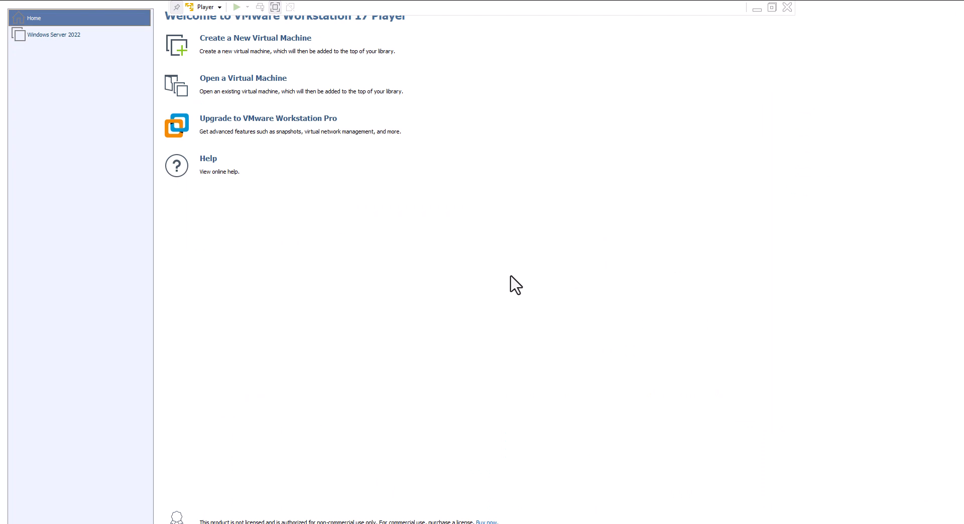
mouse_move(511, 280)
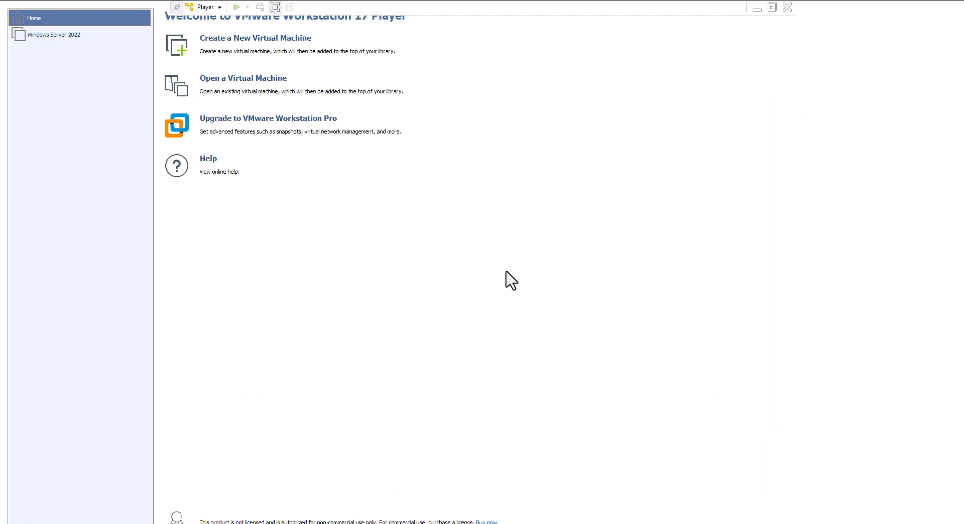
mouse_move(254, 37)
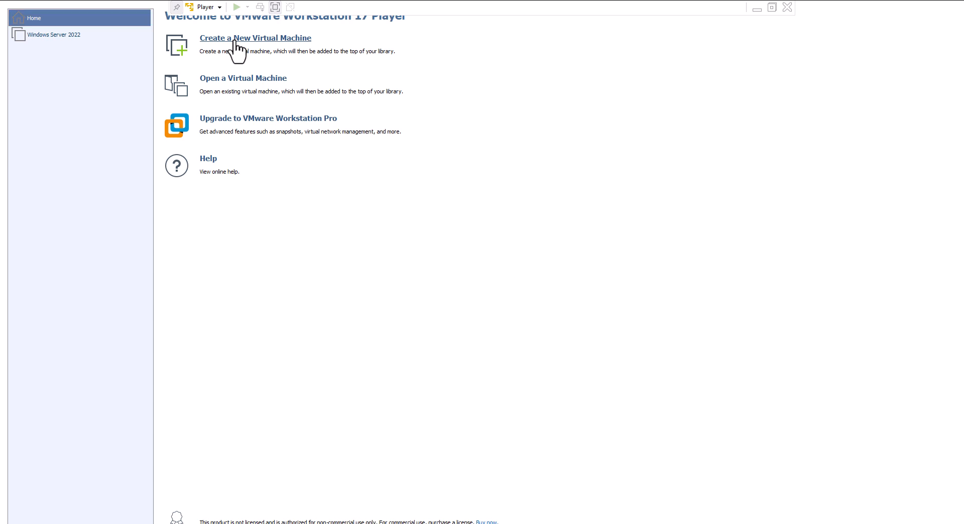
- Start a new VM using the SERVER_EVAL ISO from Downloads as the installer image
click(255, 37)
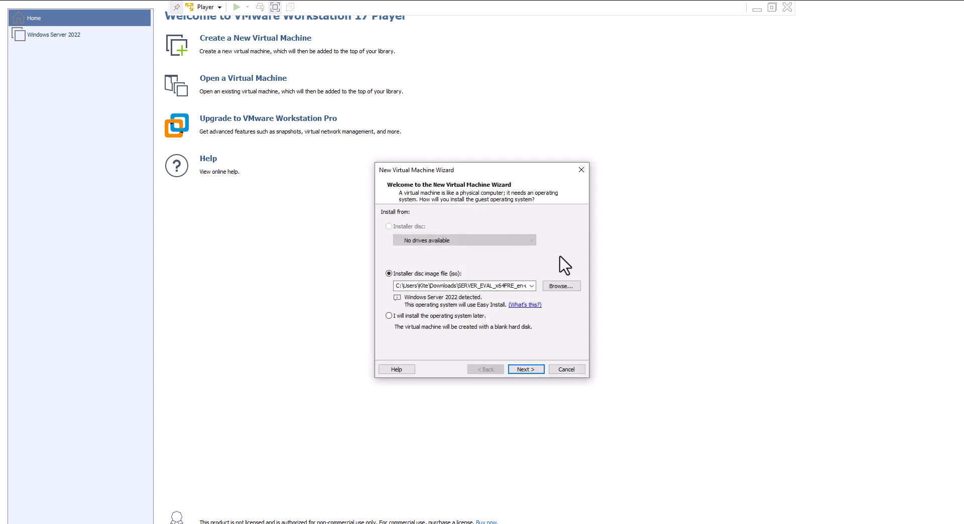
mouse_move(560, 286)
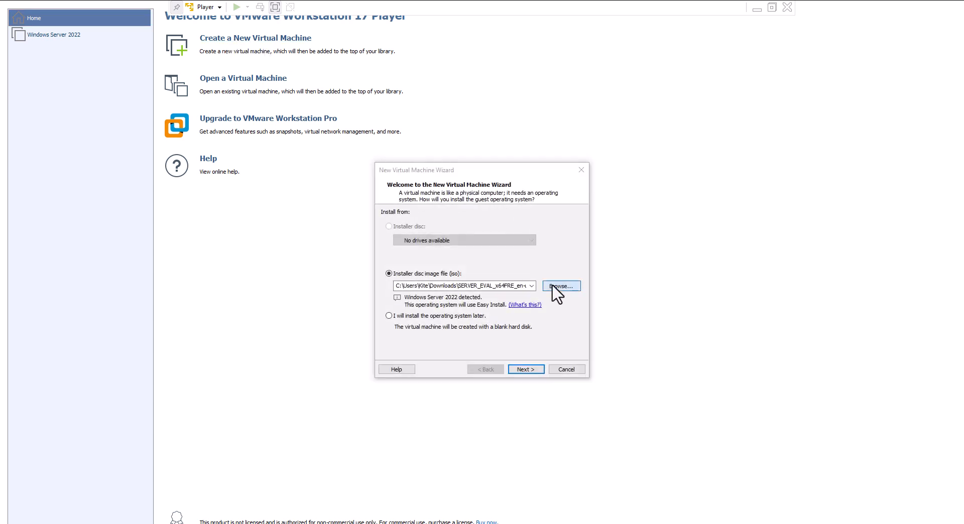
click(560, 287)
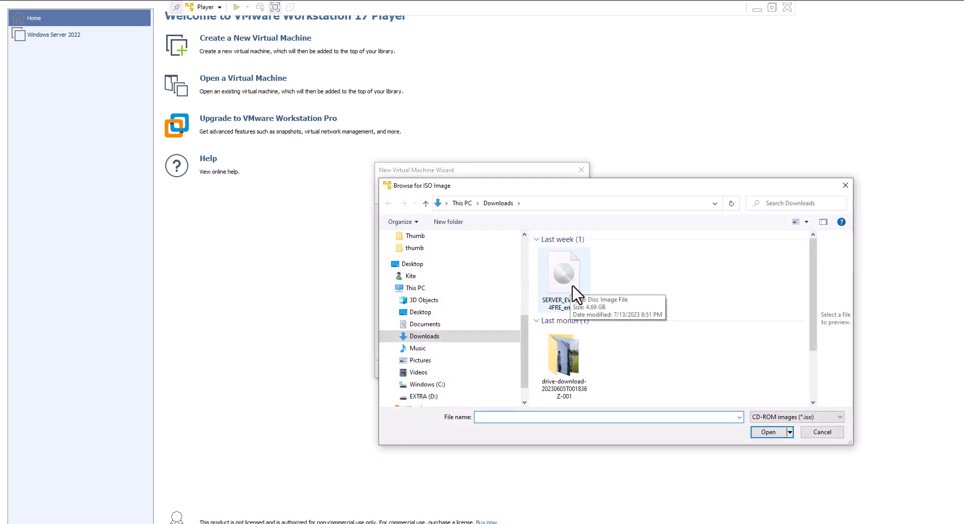
mouse_move(625, 395)
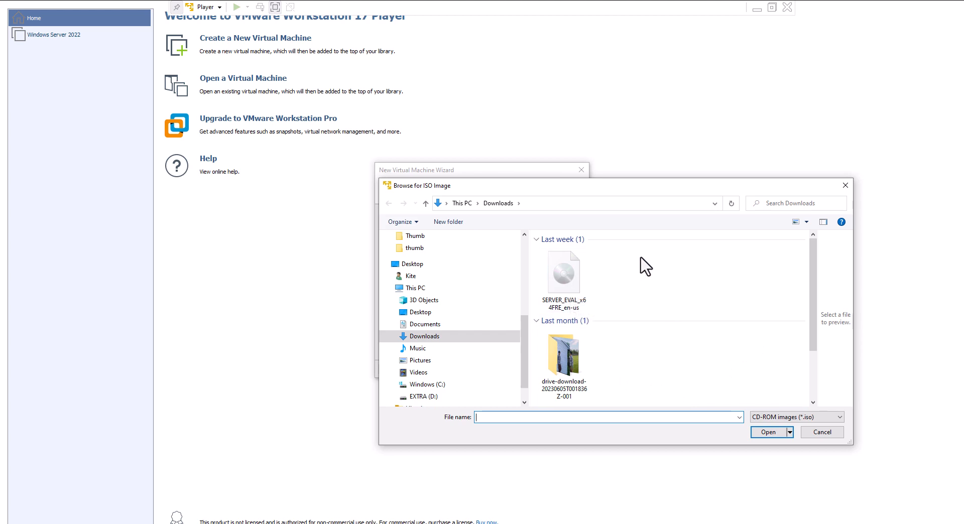
mouse_move(564, 273)
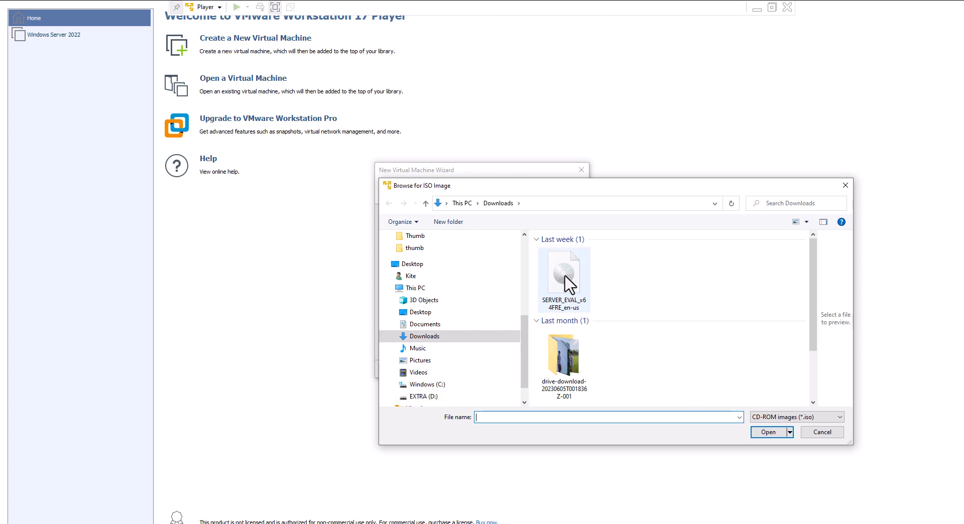
click(563, 271)
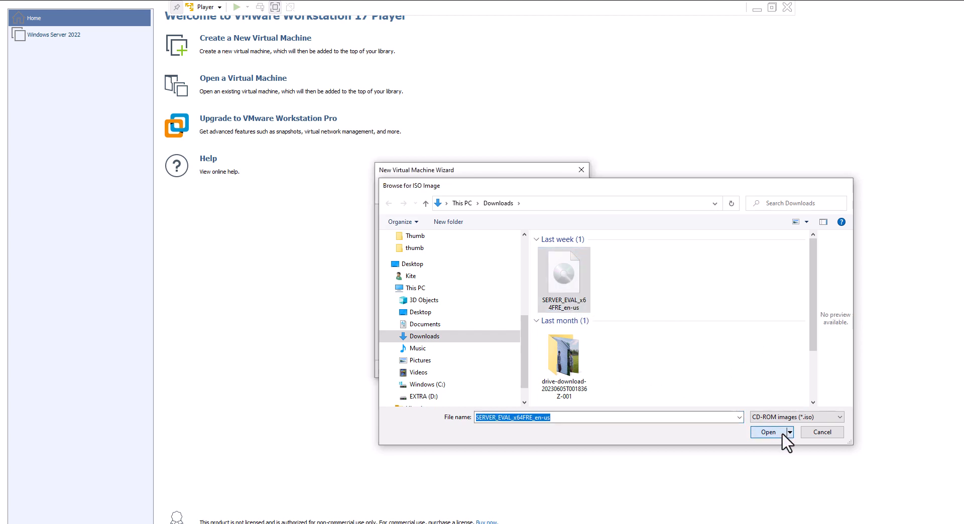
click(768, 432)
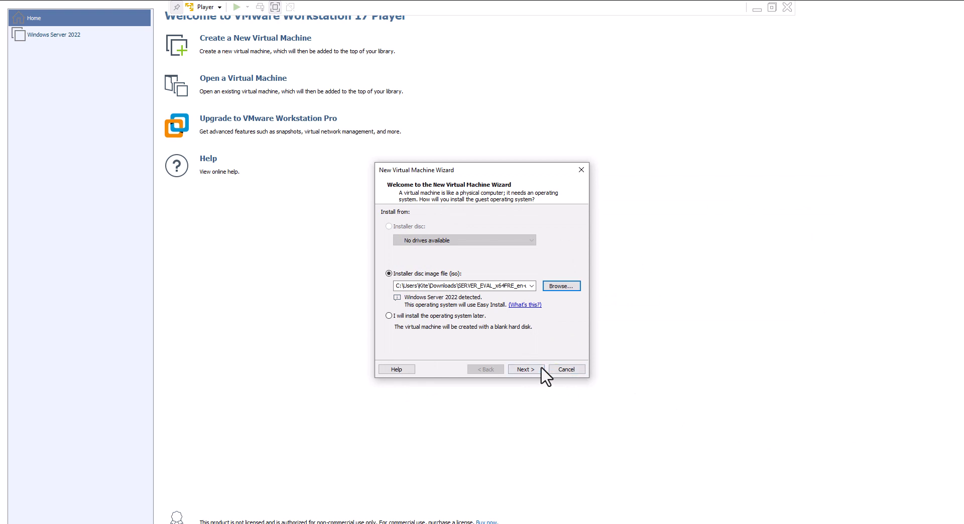
- Advance the wizard to Easy Install Information for Windows Server 2022 Datacenter
click(525, 369)
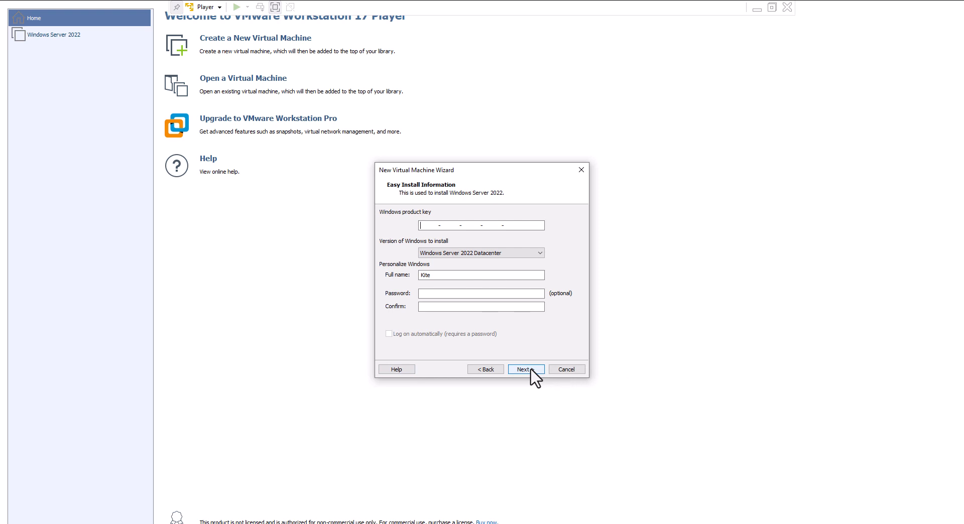
mouse_move(497, 294)
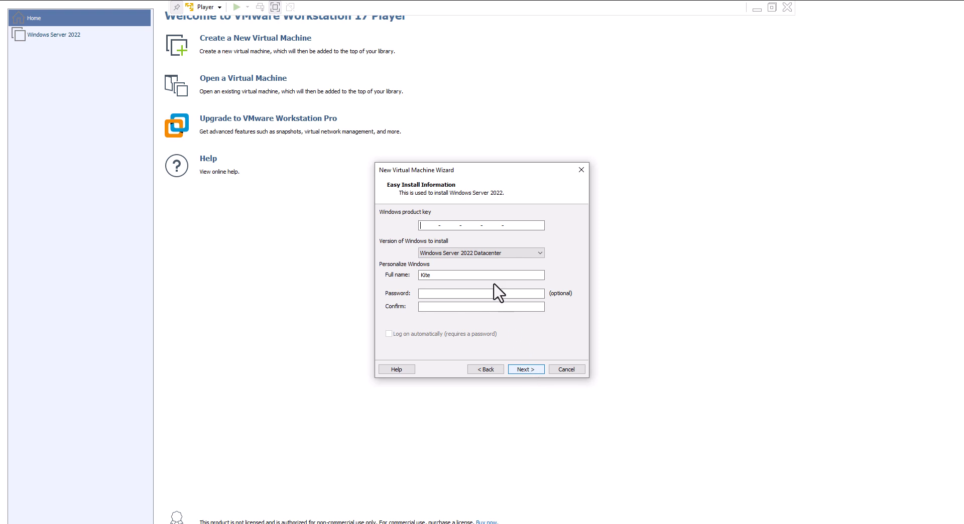
- Name the VM 'Windows Server 2022 Youtube' and keep a 60 GB single-file virtual disk
click(525, 369)
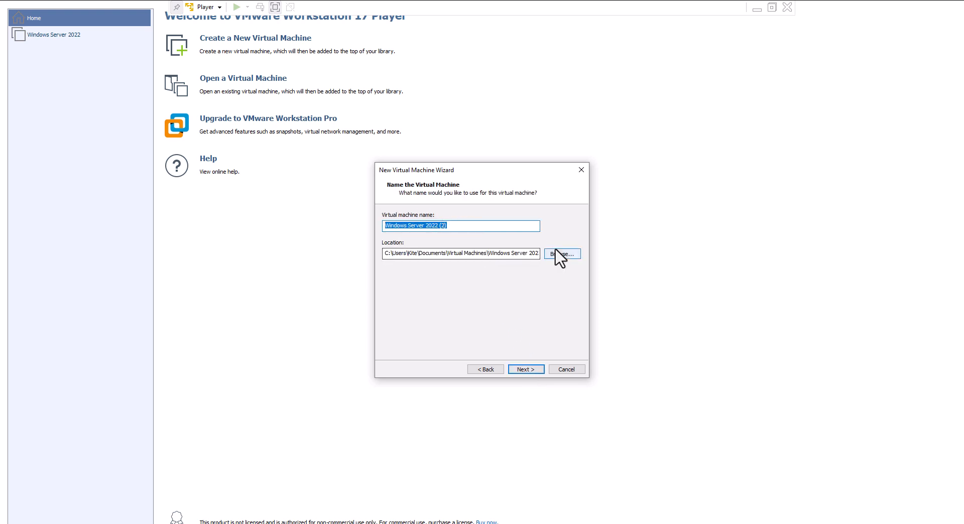
click(461, 226)
text(Yout)
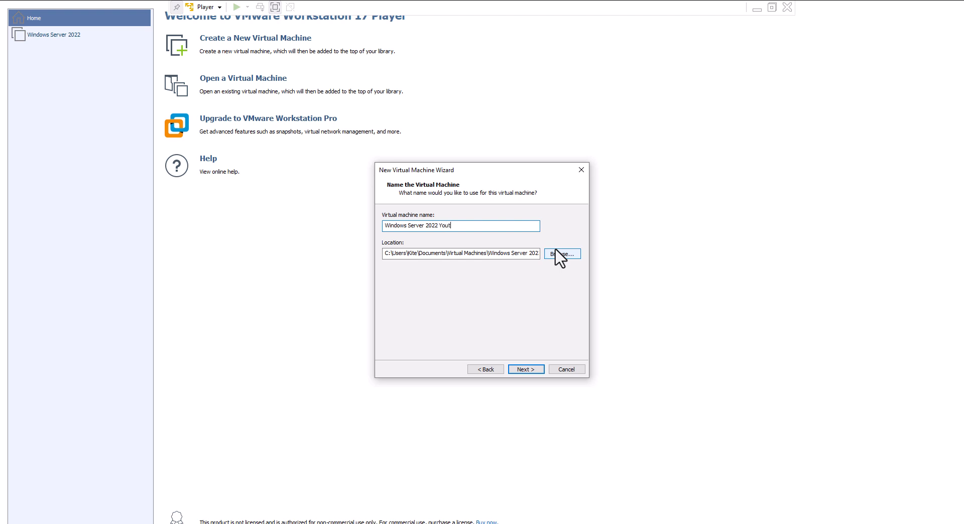
text(ube)
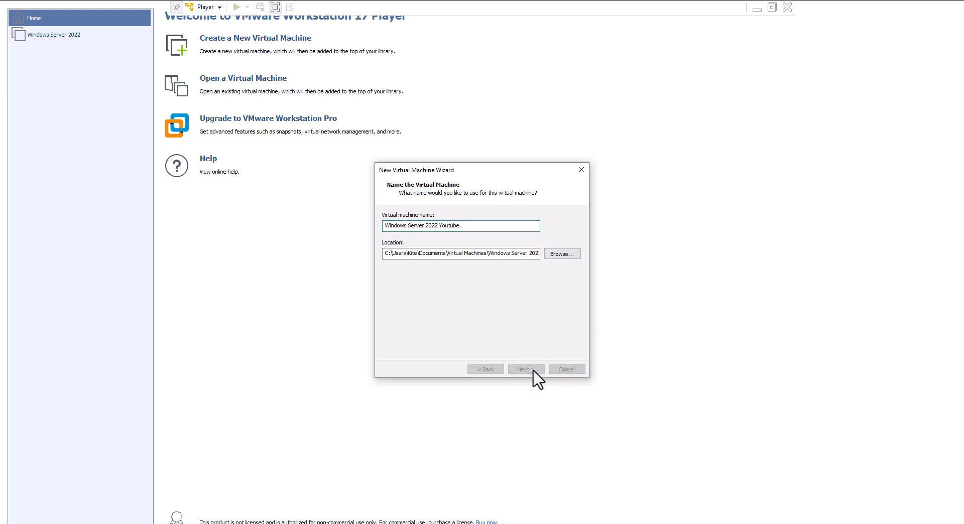
click(524, 370)
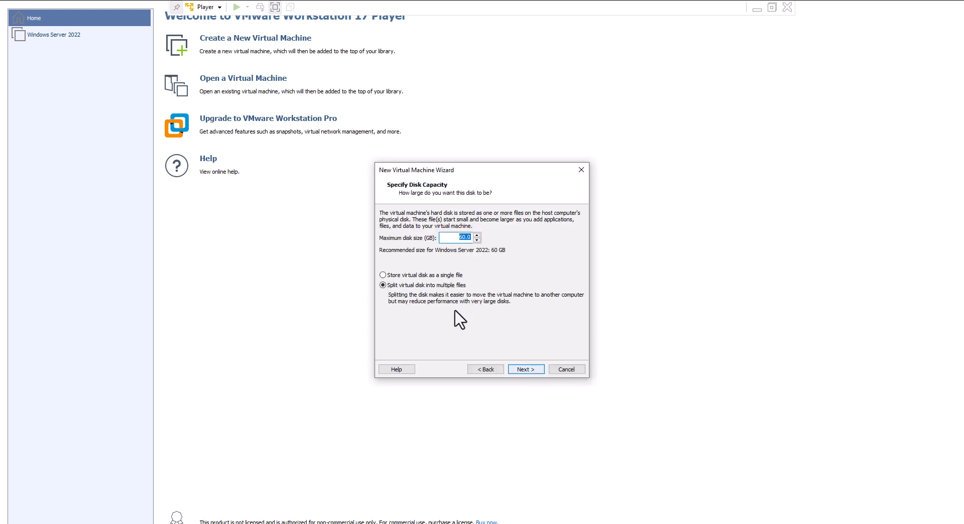
click(382, 276)
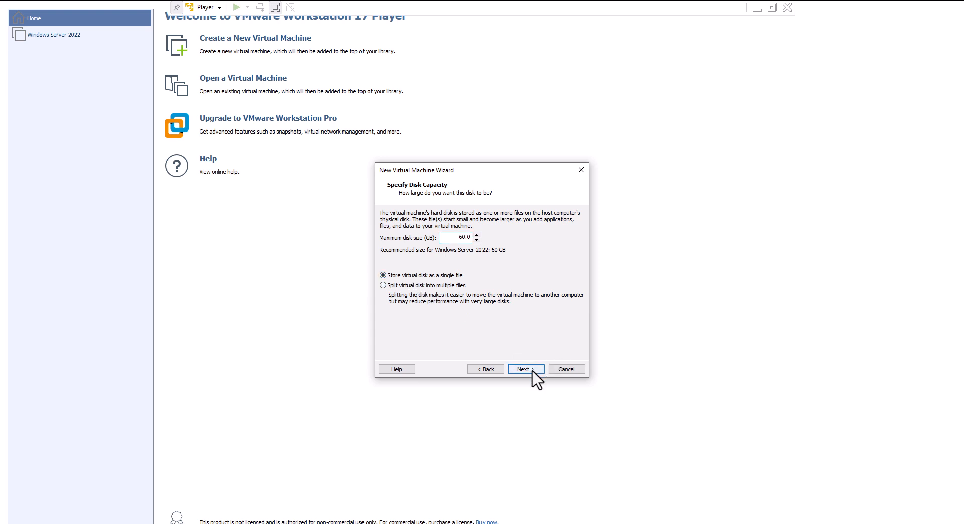
click(524, 368)
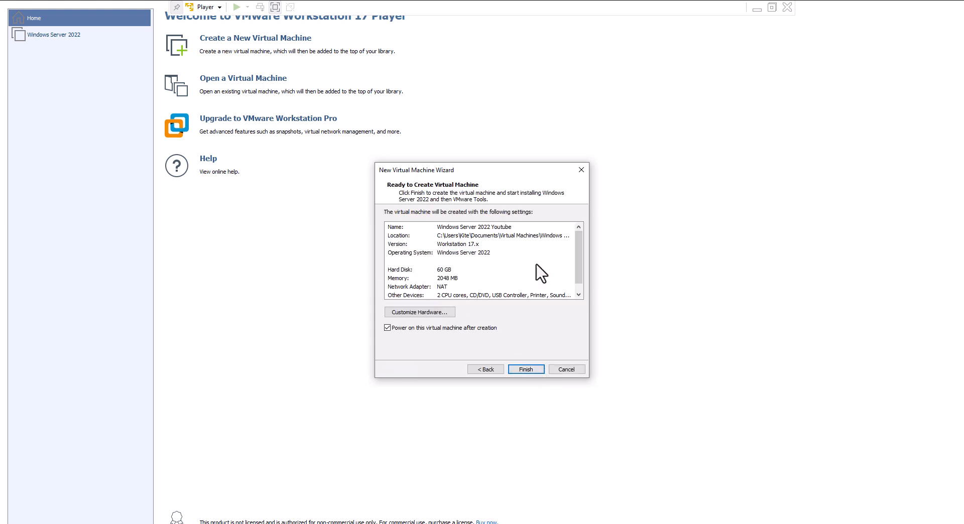
click(420, 312)
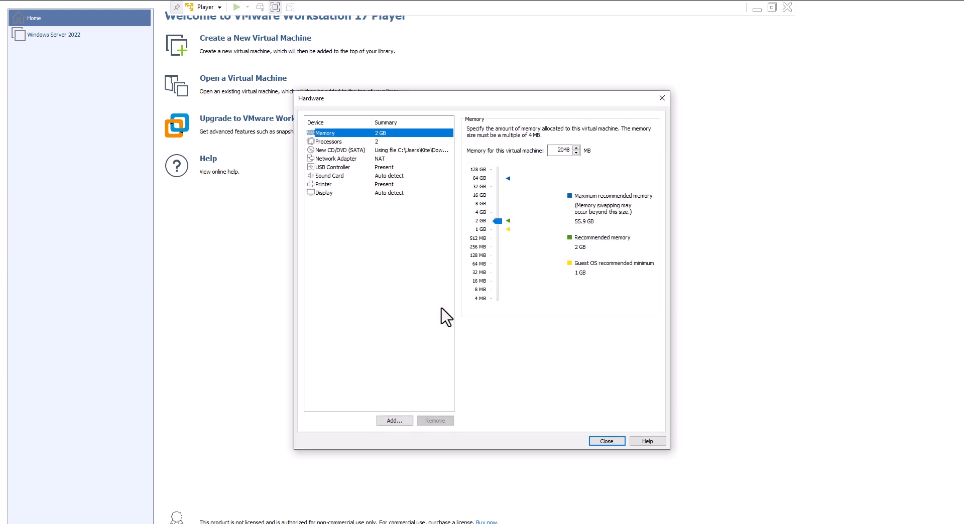
mouse_move(572, 377)
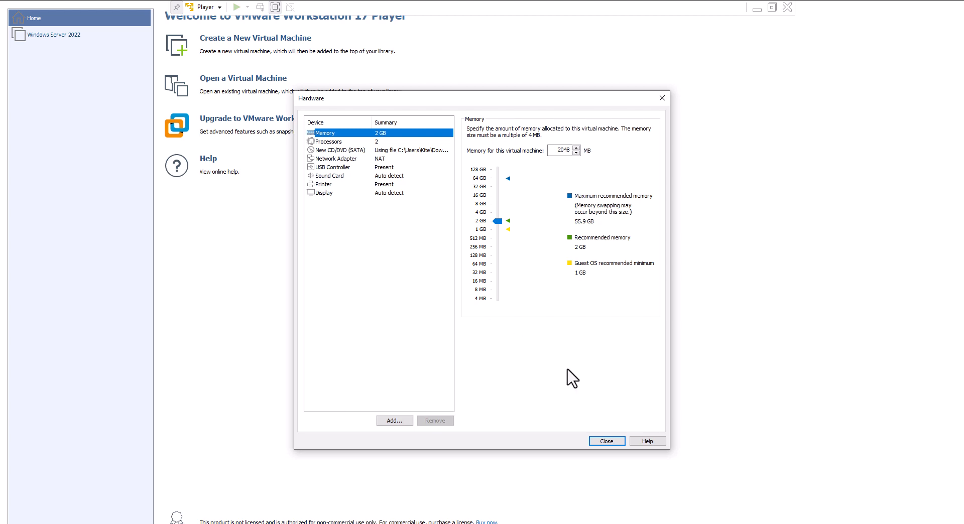
click(605, 441)
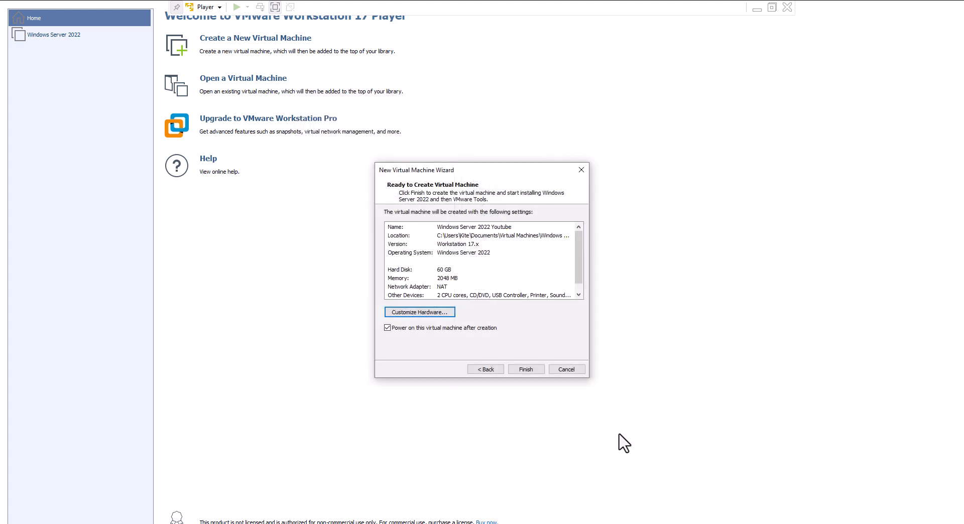
mouse_move(525, 369)
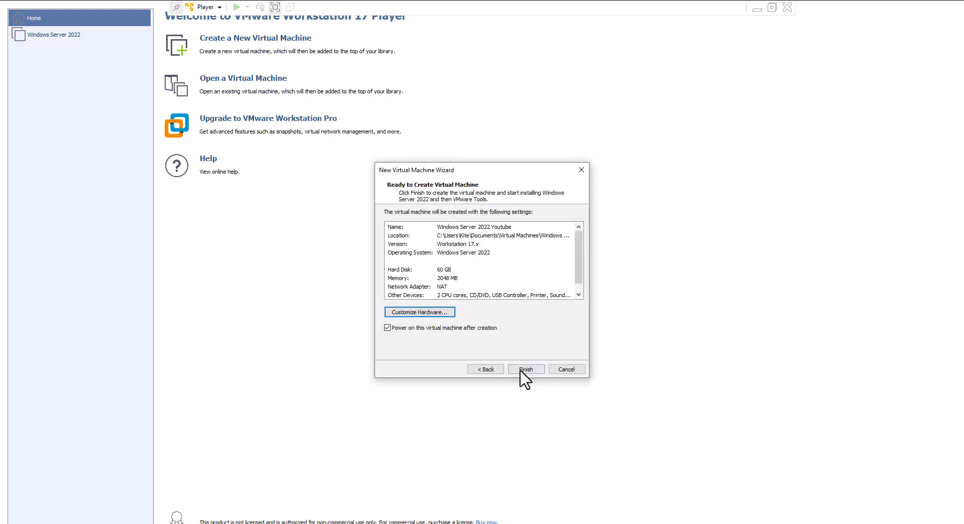
- Finish creating the VM, then shut down the guest via Player > Power after the license error
click(524, 370)
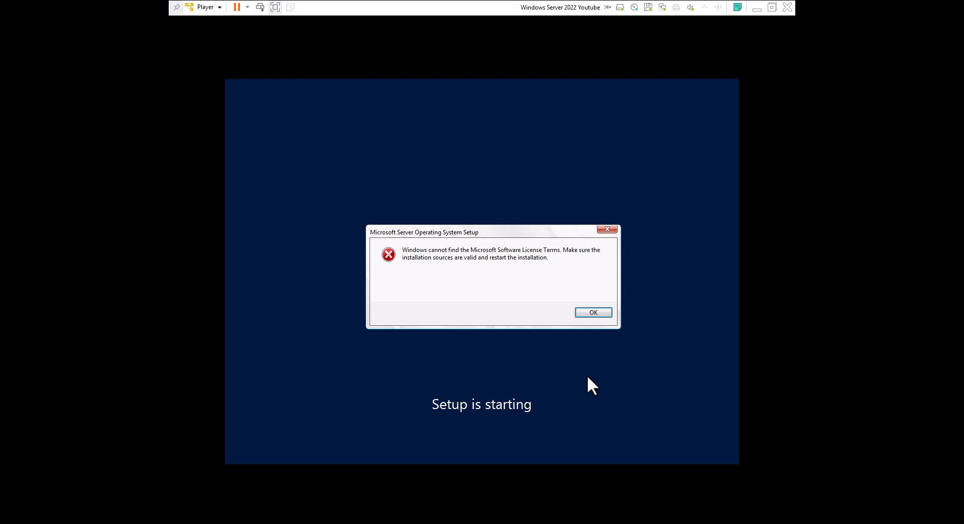
mouse_move(606, 320)
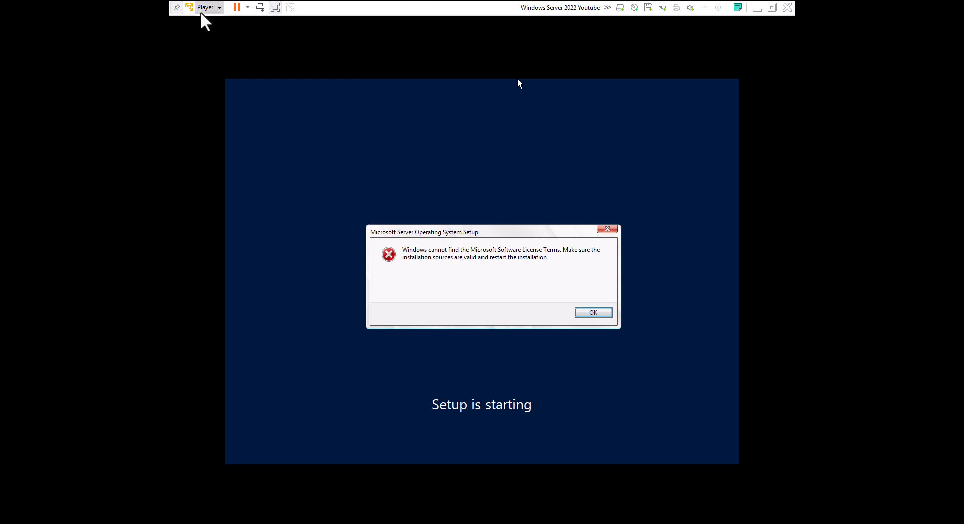
click(204, 7)
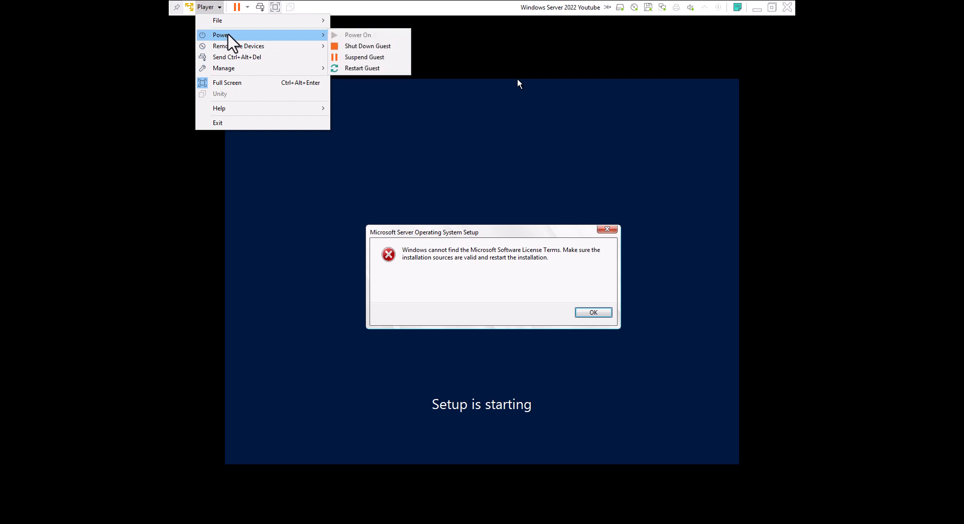
mouse_move(365, 46)
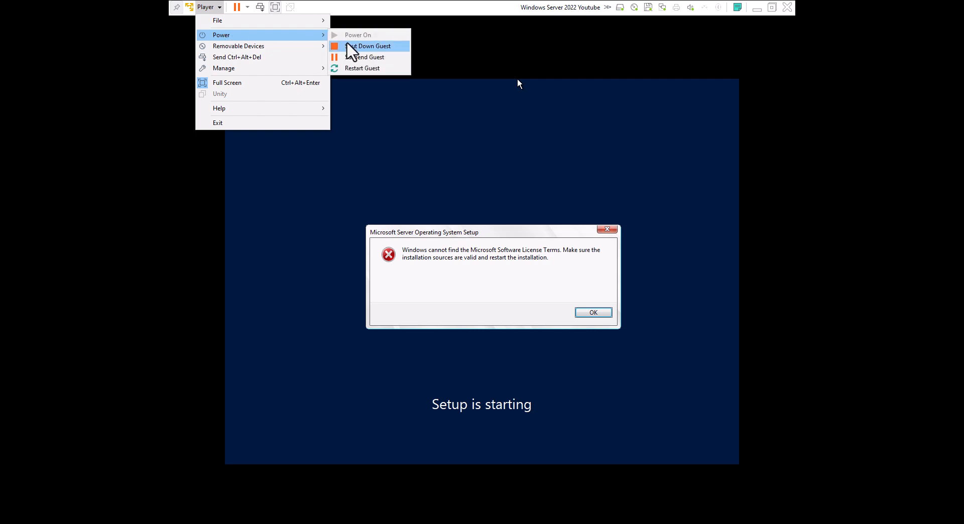
click(368, 46)
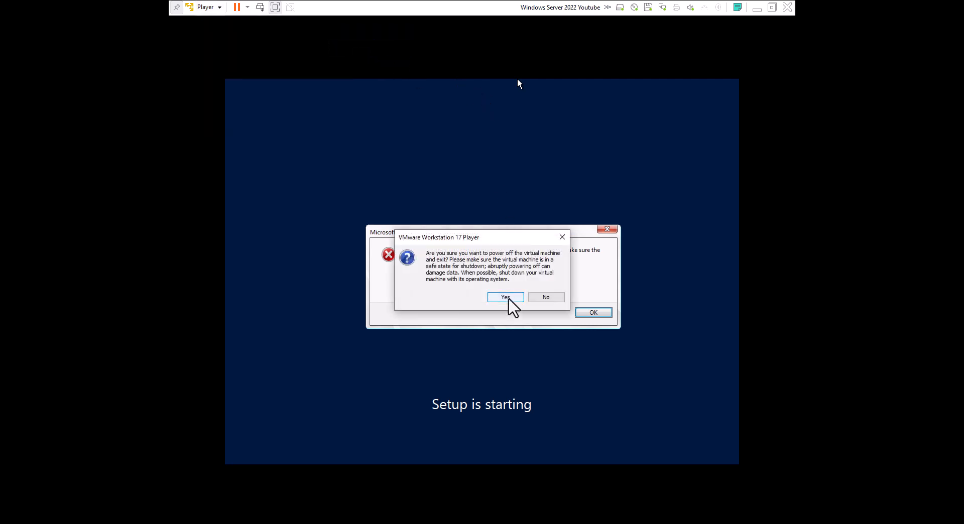
click(504, 297)
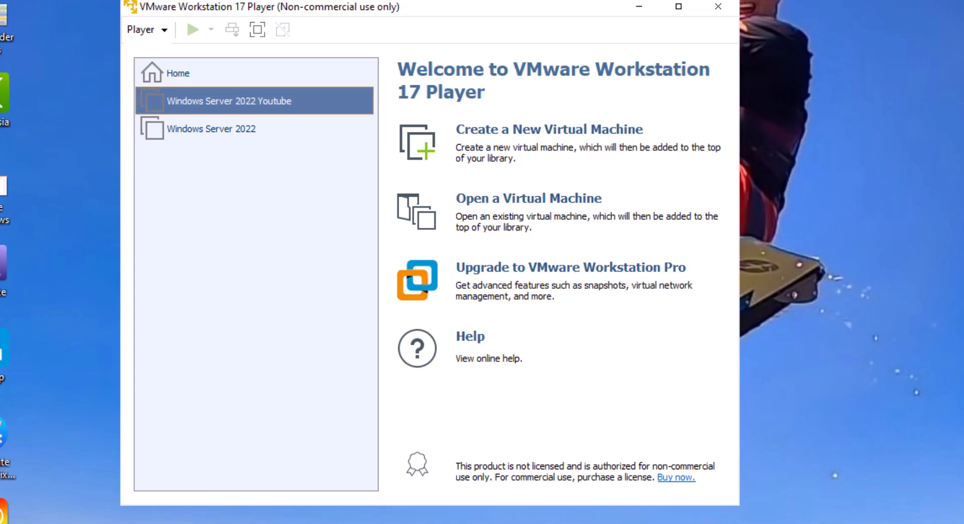
- Uncheck Connect at power on for the Floppy device in the VM's settings
double_click(229, 101)
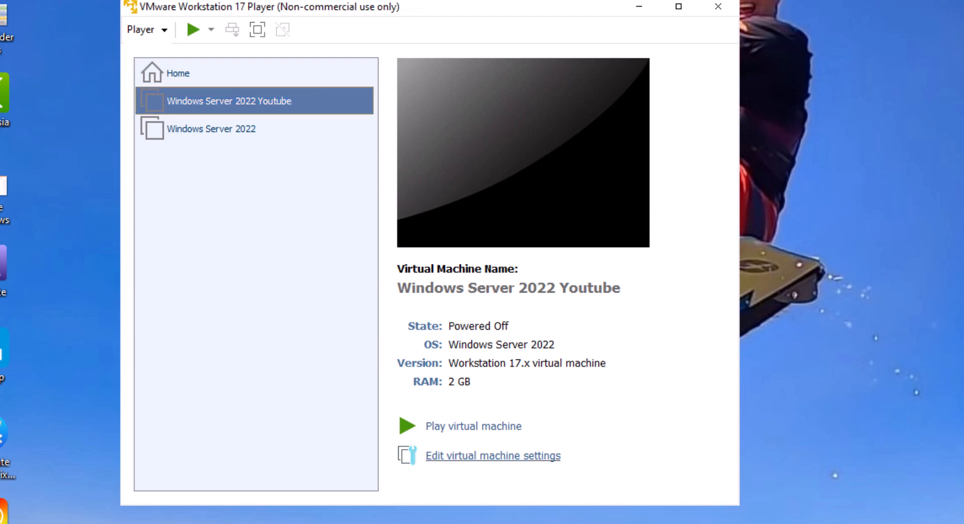
click(492, 455)
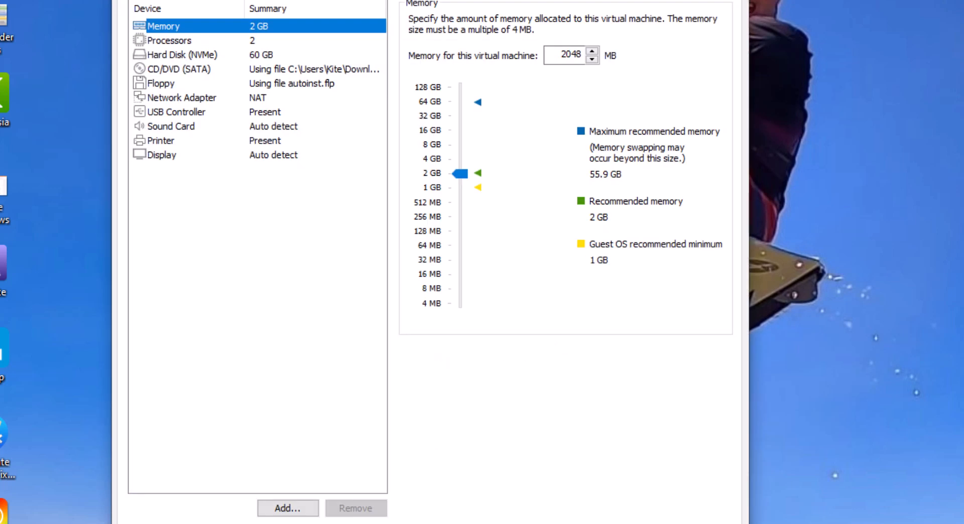
click(161, 83)
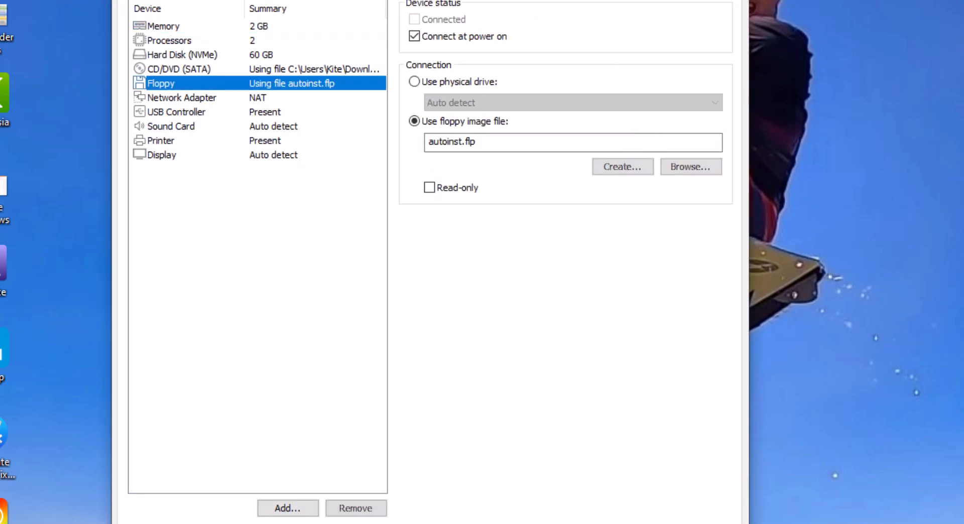
click(413, 35)
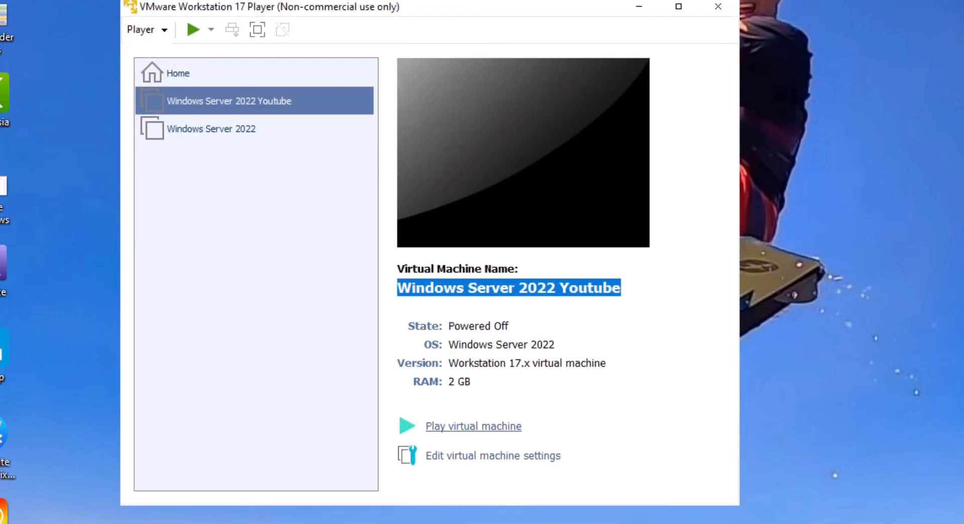
- Play the VM and install Standard Evaluation (Desktop Experience) onto Drive 0, accepting the terms
click(473, 426)
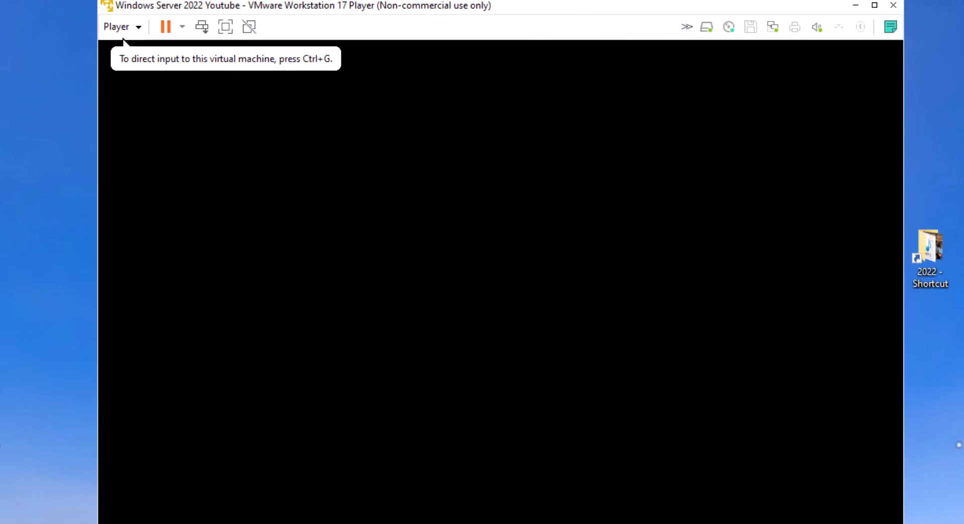
click(505, 356)
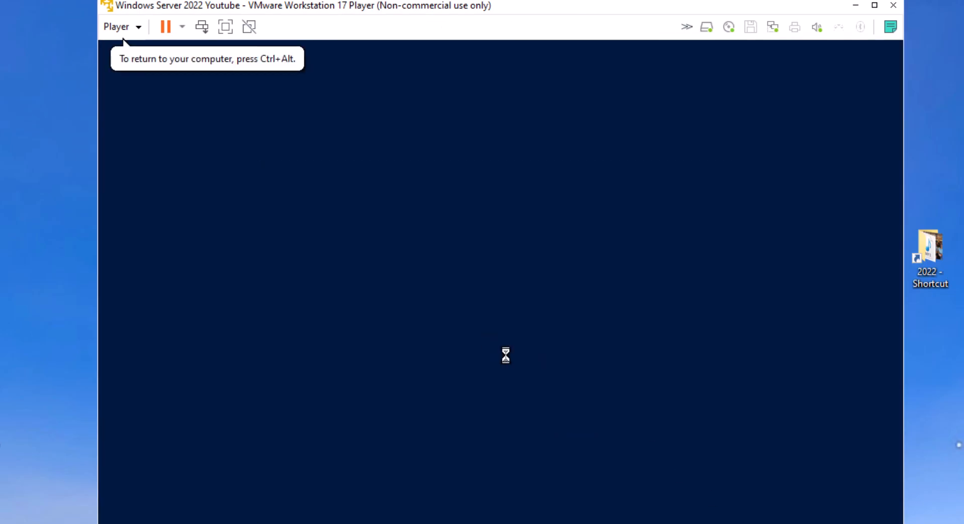
mouse_move(579, 391)
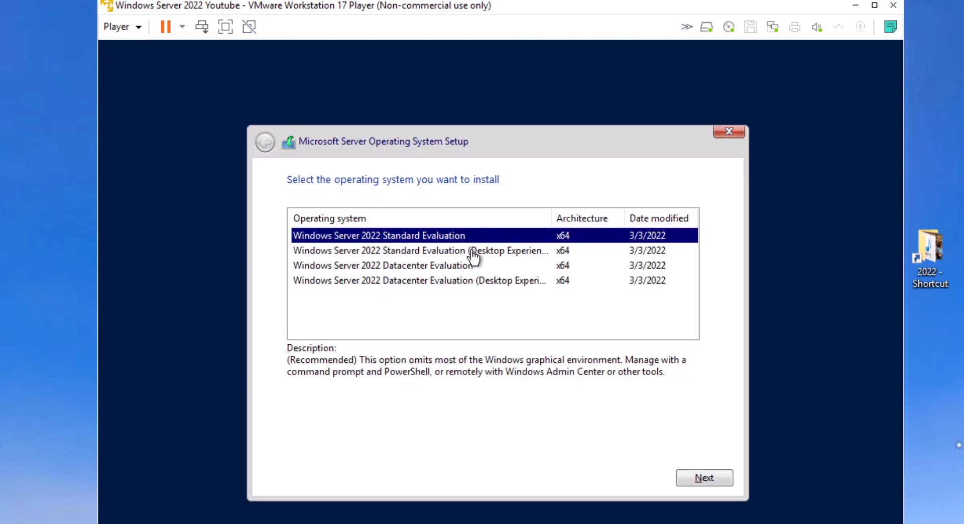
click(704, 478)
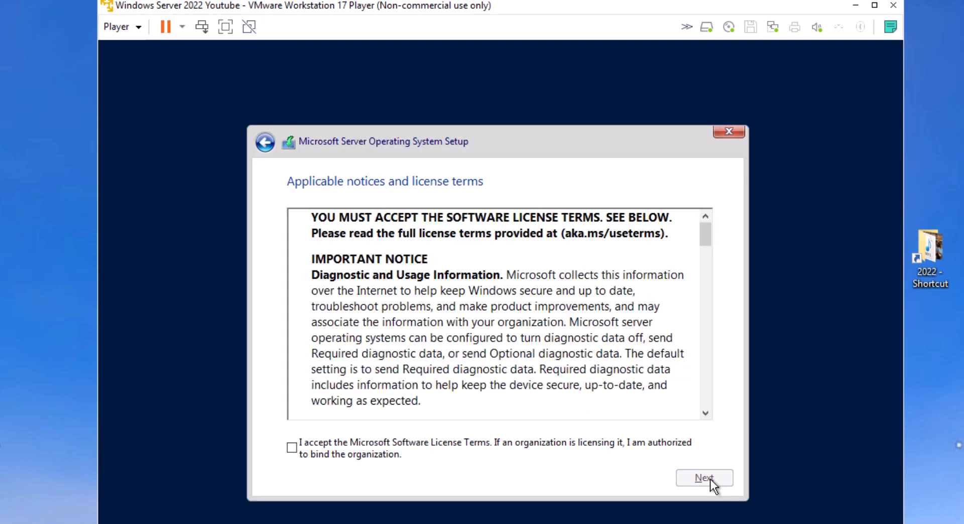
click(704, 478)
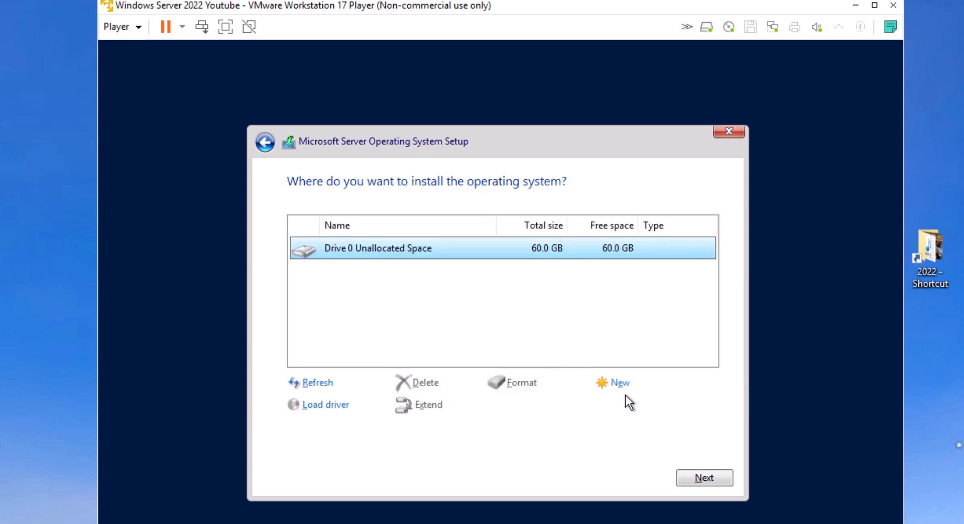
click(704, 478)
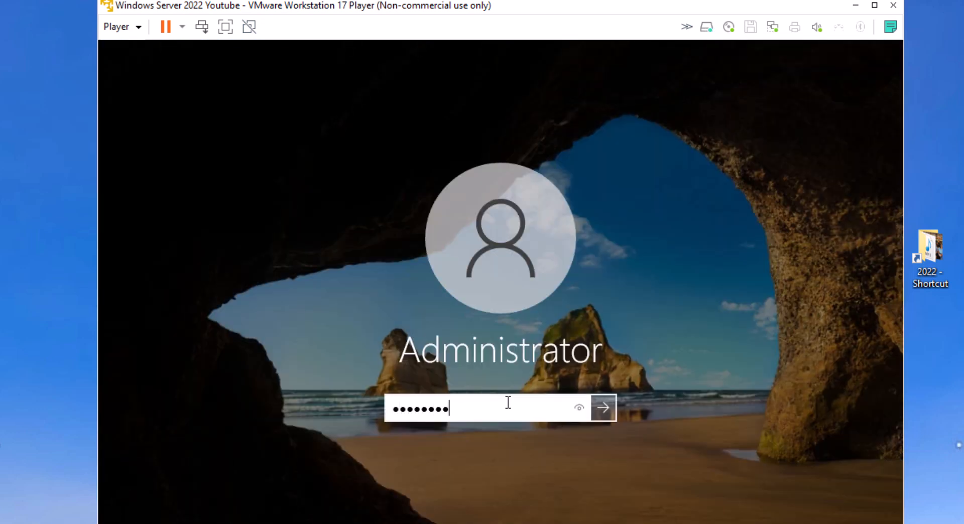
- Sign in as Administrator, decline network discoverability, and dismiss the Windows Admin Center message
click(603, 408)
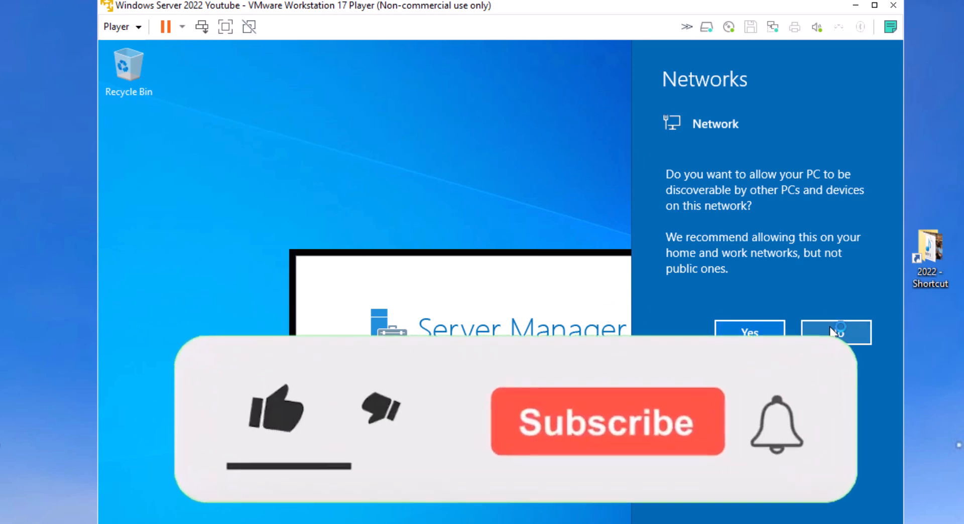
click(606, 422)
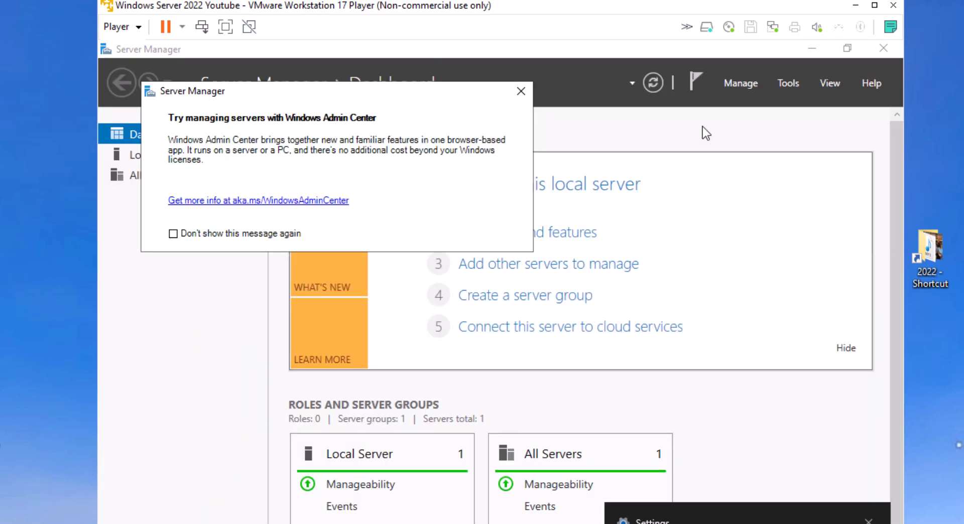
click(522, 91)
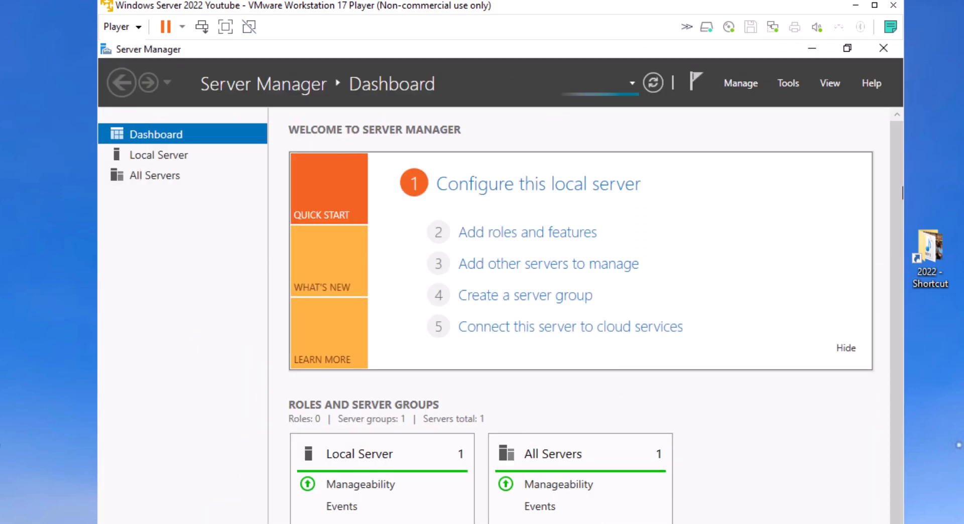